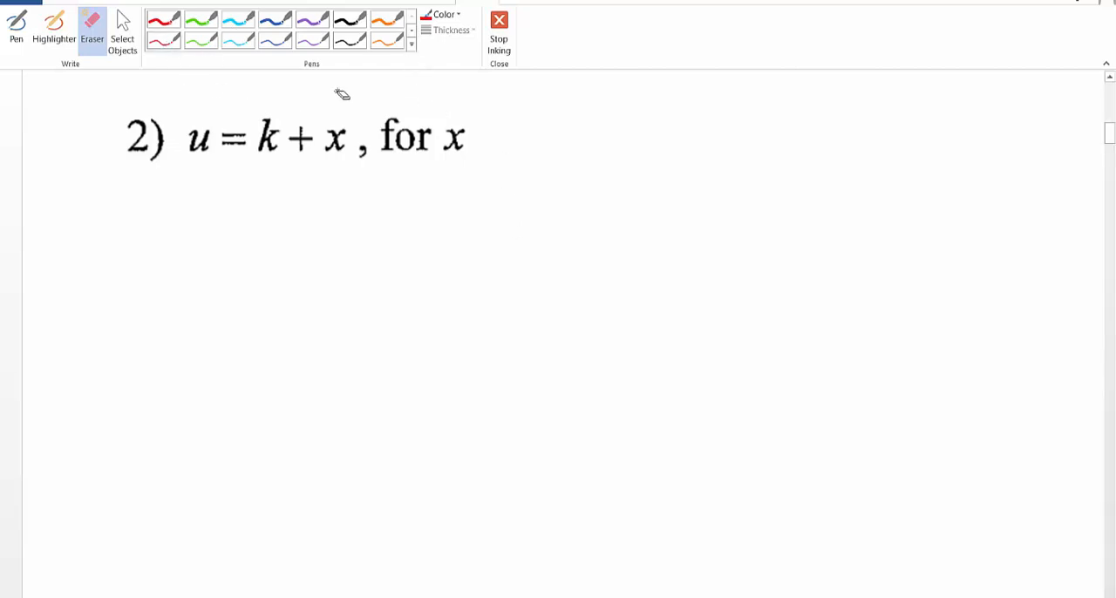
# Select the red pen and mark the x in u = k + x with an arrow
pyautogui.click(17, 26)
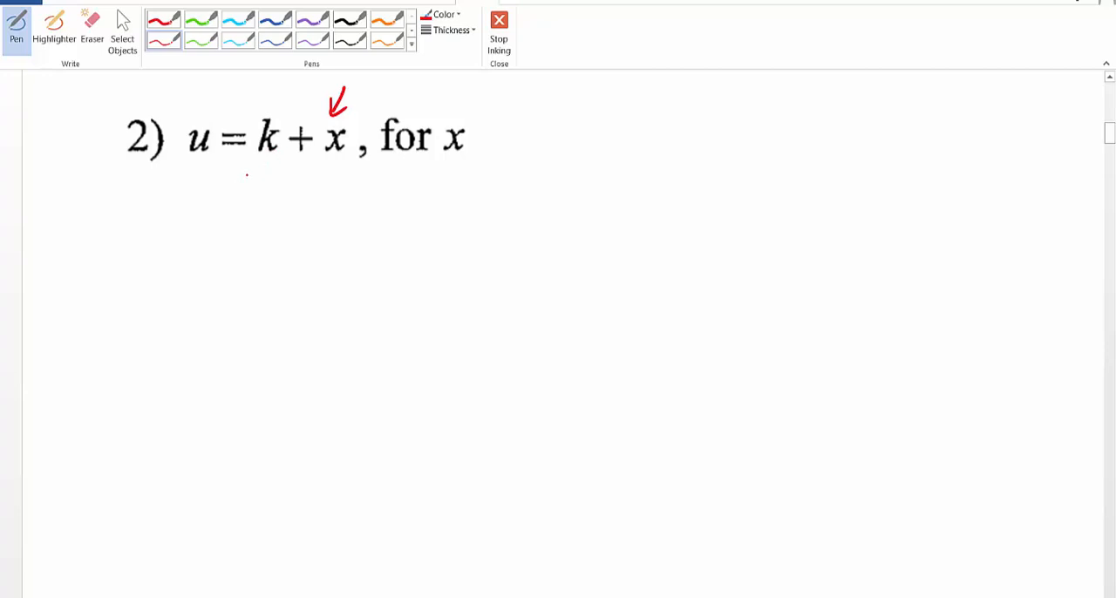
# Write −k beneath both sides, strike the k, and rule a line under the step
pyautogui.moveTo(235, 181); pyautogui.dragTo(288, 186)
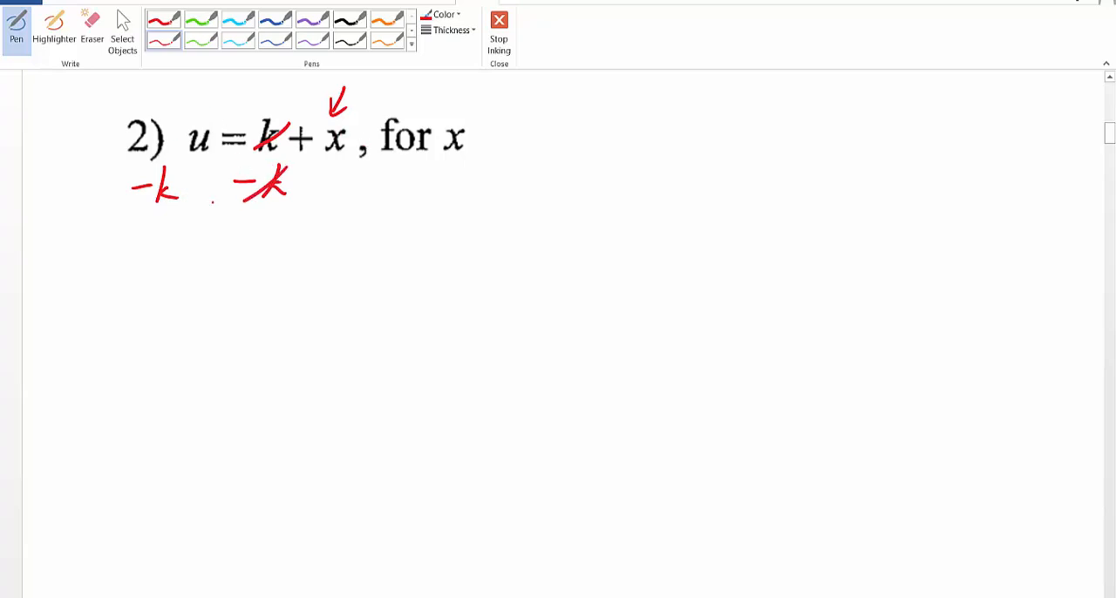
pyautogui.moveTo(113, 218); pyautogui.dragTo(310, 241)
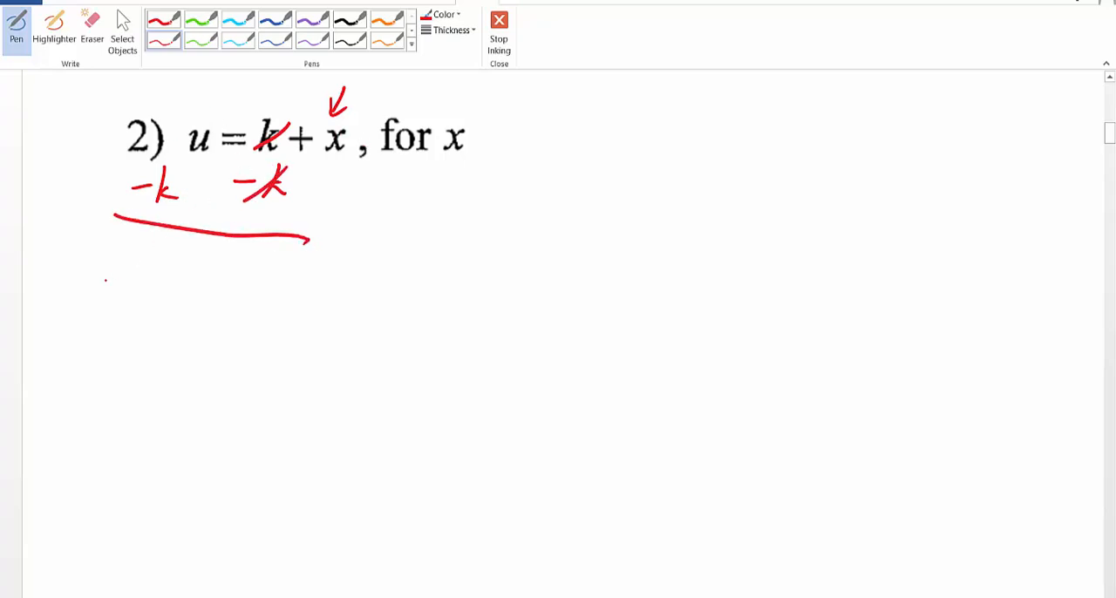
# Handwrite the result −k + u = x in red below the ruled line
pyautogui.moveTo(104, 279); pyautogui.dragTo(183, 279)
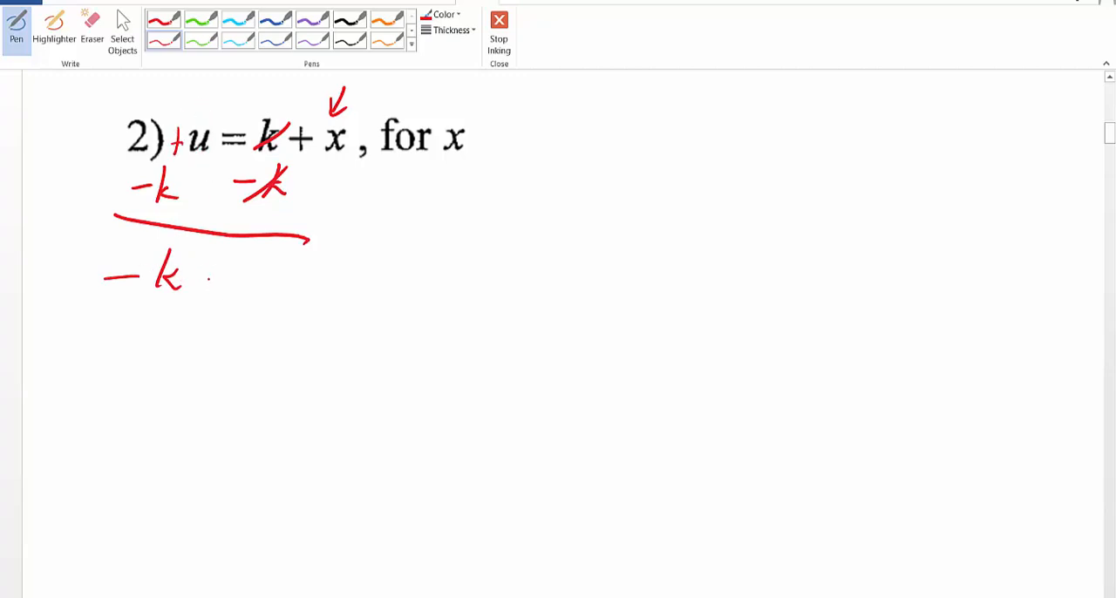
pyautogui.moveTo(195, 279); pyautogui.dragTo(288, 283)
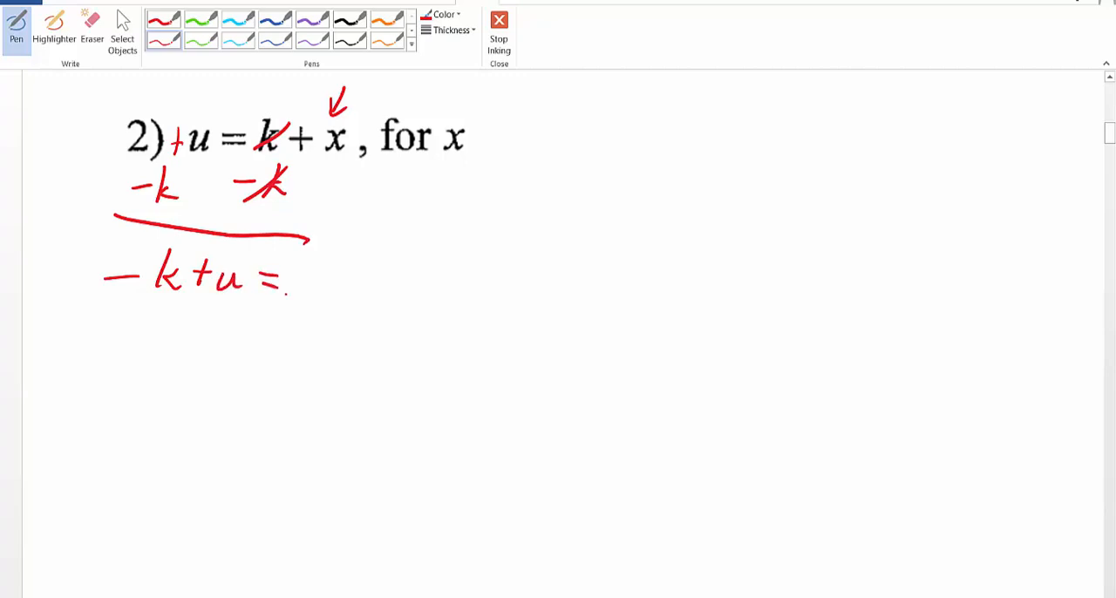
pyautogui.moveTo(296, 271); pyautogui.dragTo(318, 293)
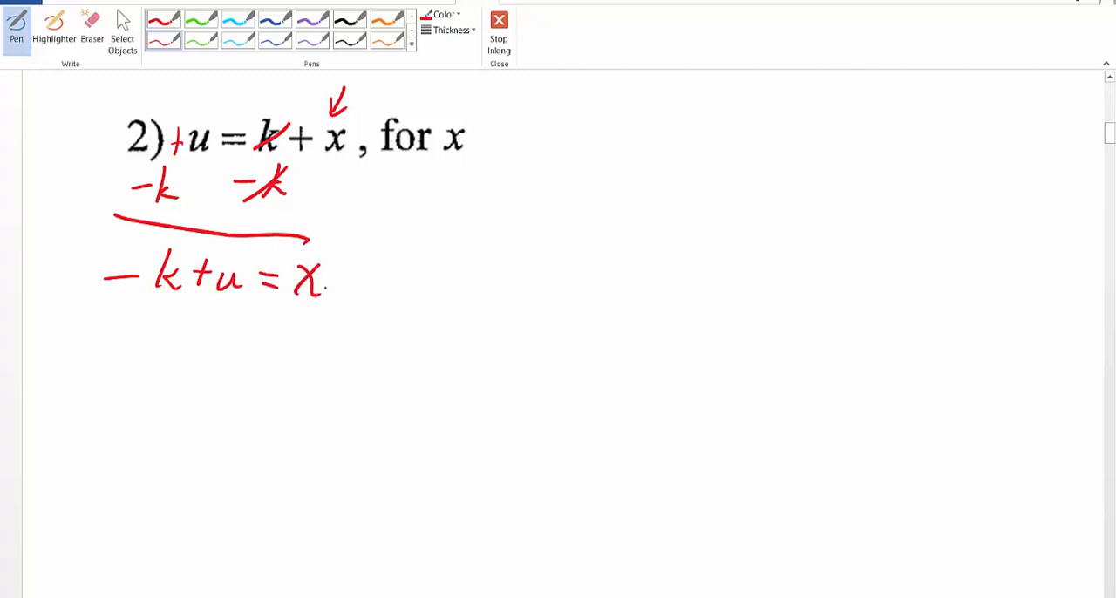